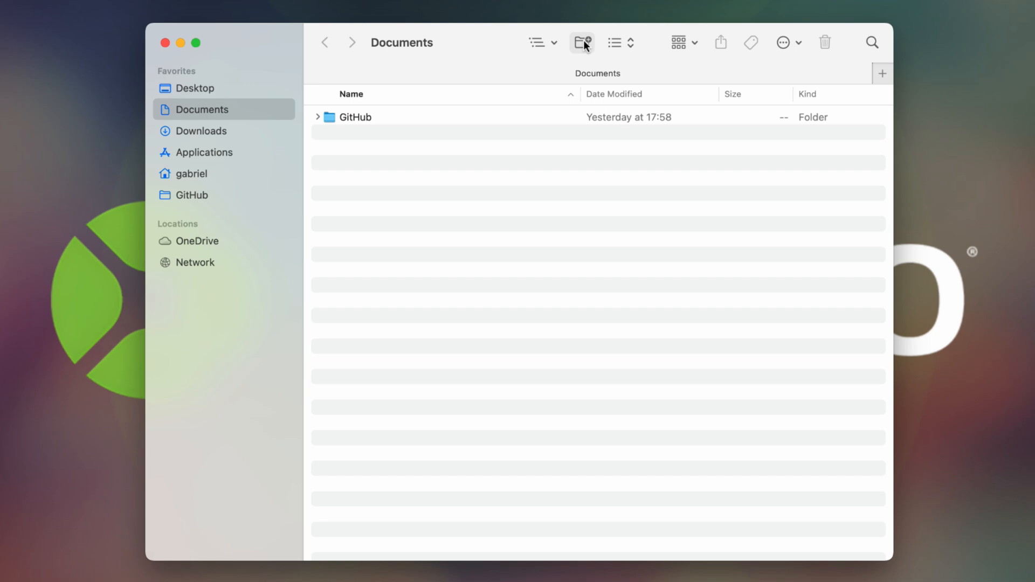
# Create a new folder named Overrides inside the Xojo folder.
pyautogui.click(581, 43)
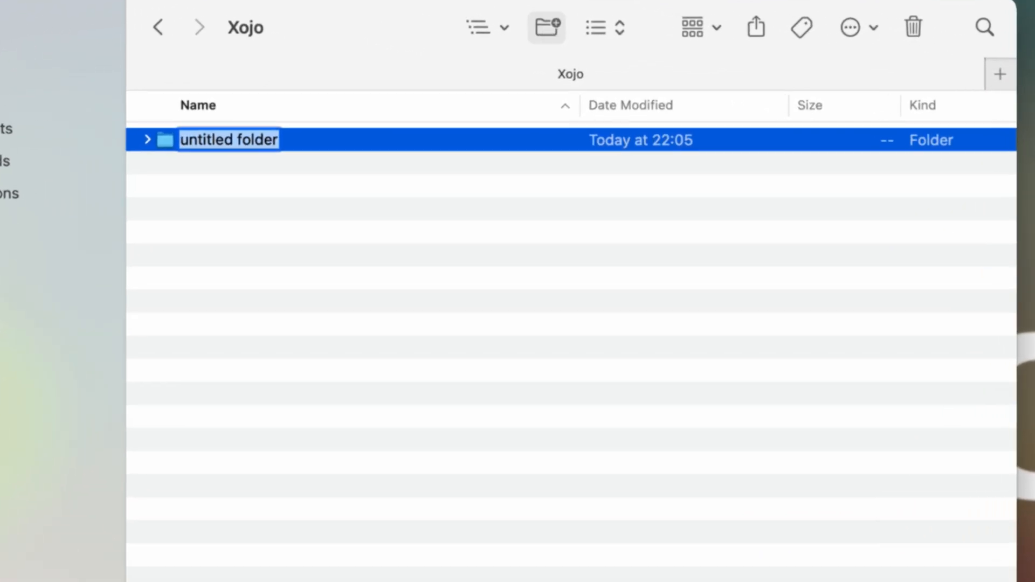
pyautogui.write('Overrides')
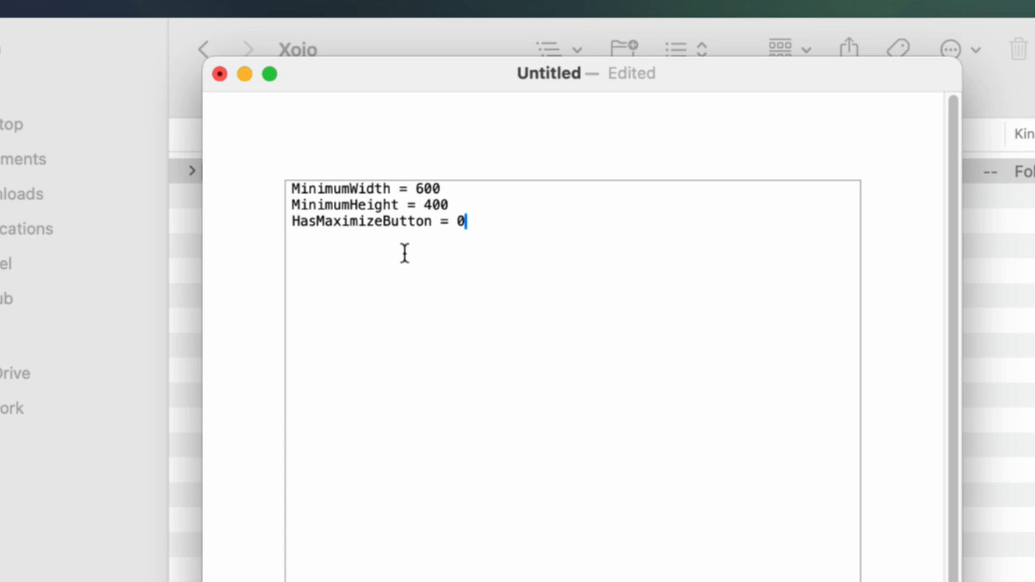
# Save the settings document as DesktopWindow.defaults in the Overrides folder.
pyautogui.press('cmd+s')
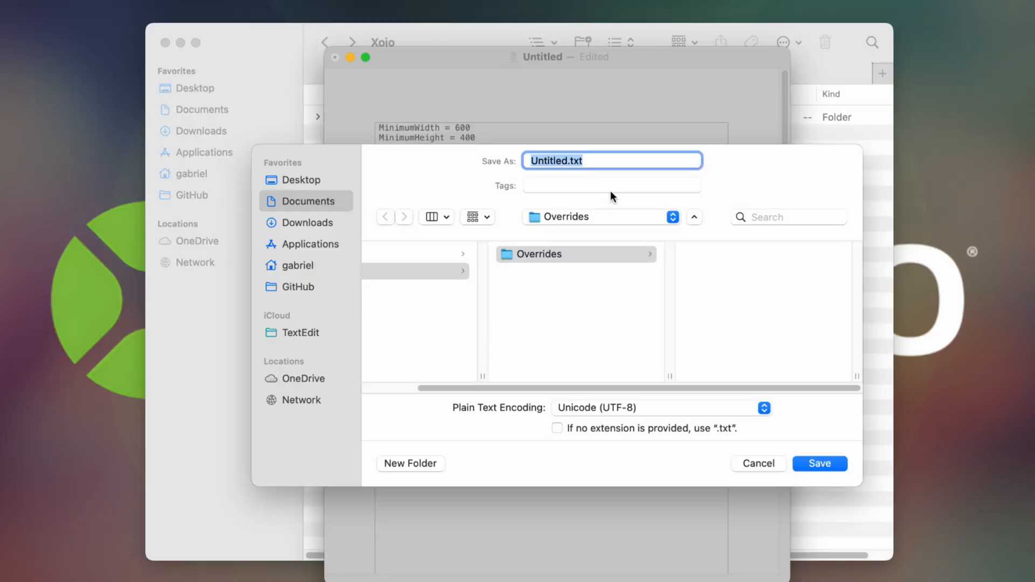
pyautogui.write('DesktopWin')
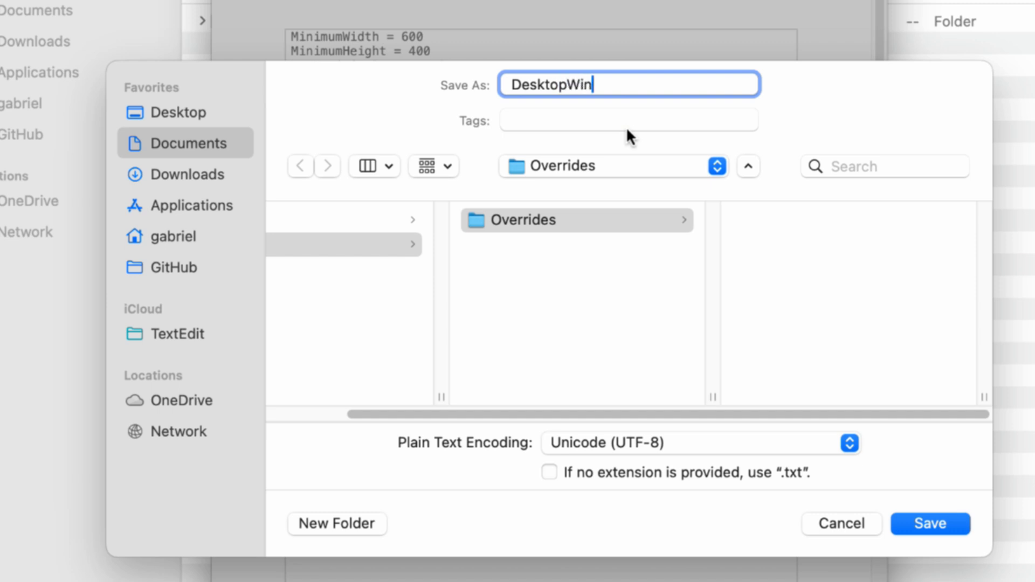
pyautogui.write('dow')
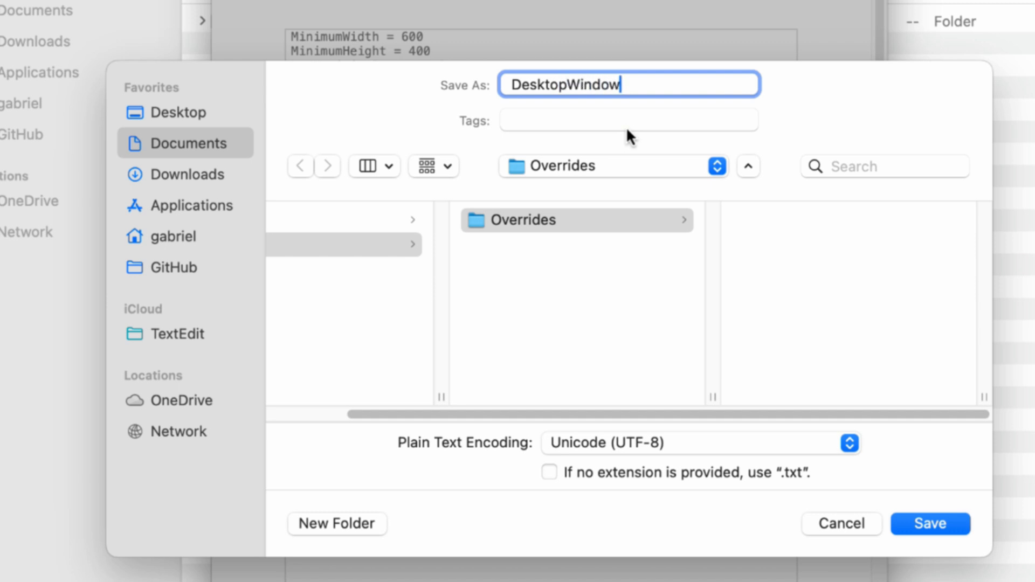
pyautogui.write('.defaults')
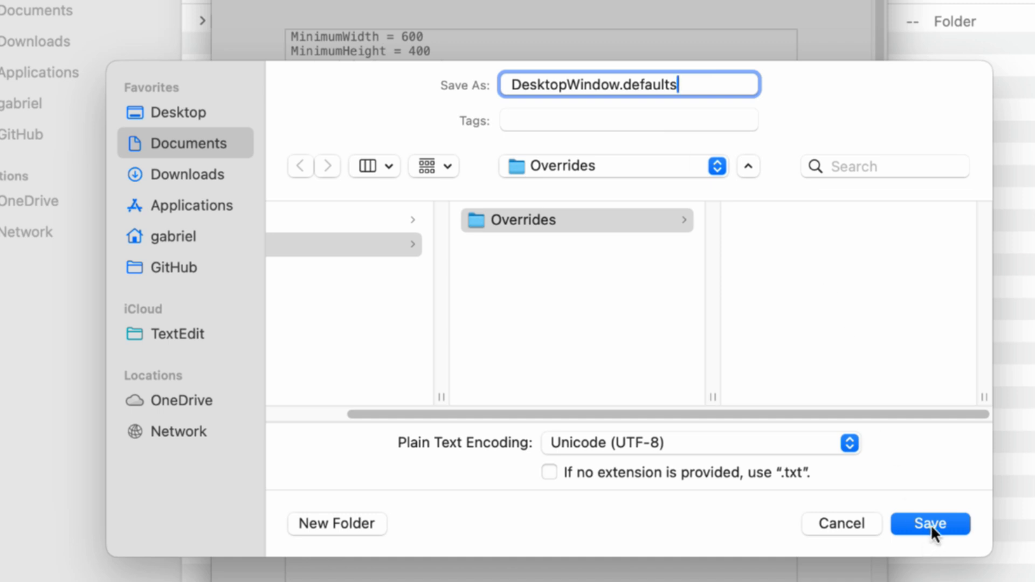
pyautogui.click(930, 524)
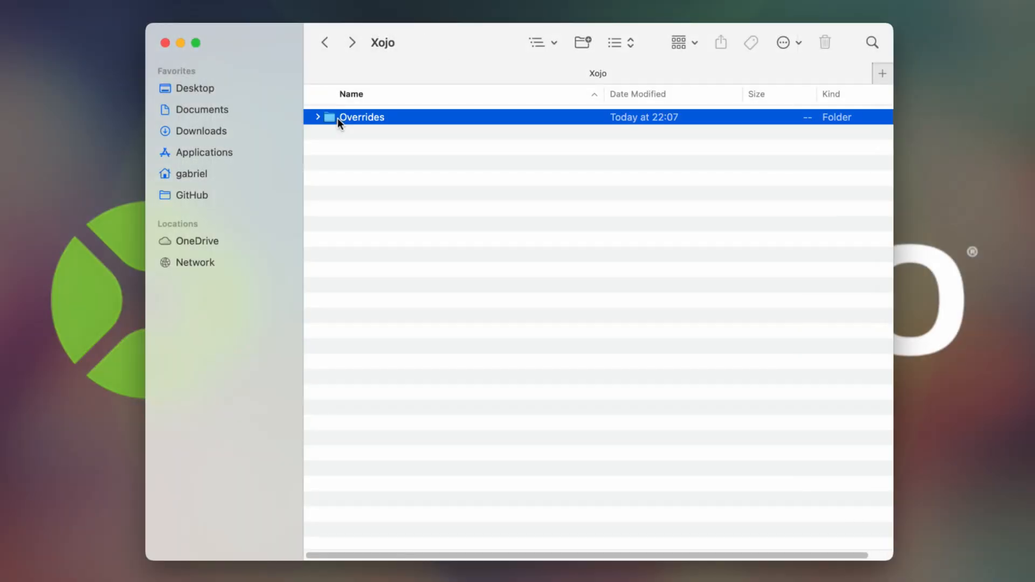
# Verify the file in Overrides, then inspect Window1 showing minimum 600×400 and maximize off.
pyautogui.doubleClick(363, 117)
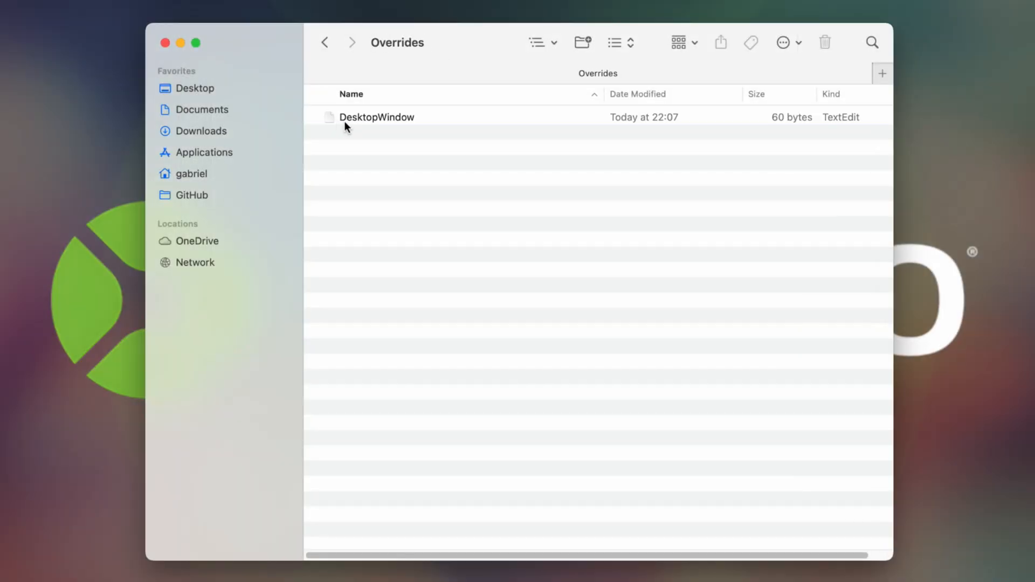
pyautogui.click(376, 117)
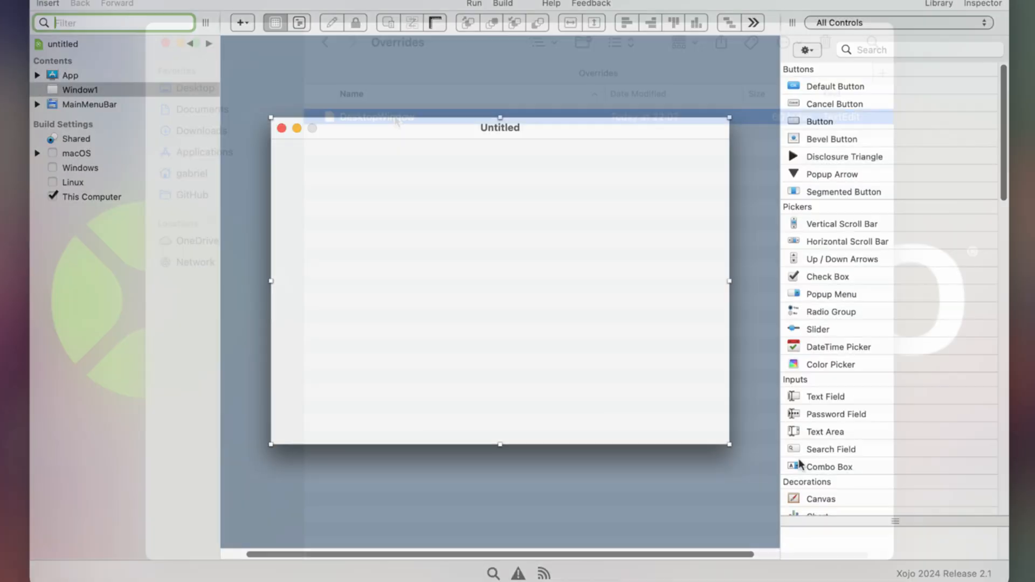
pyautogui.click(911, 23)
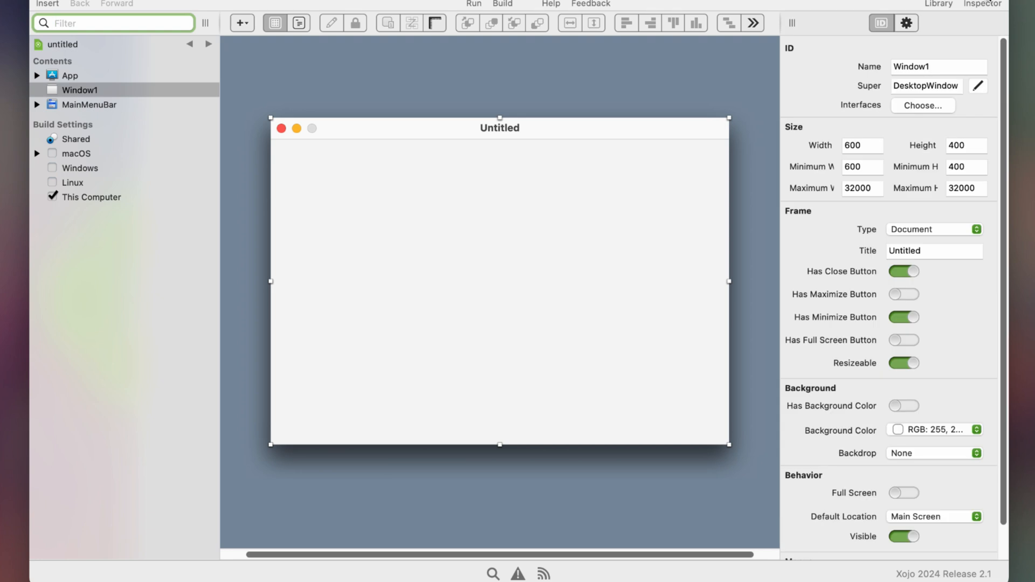